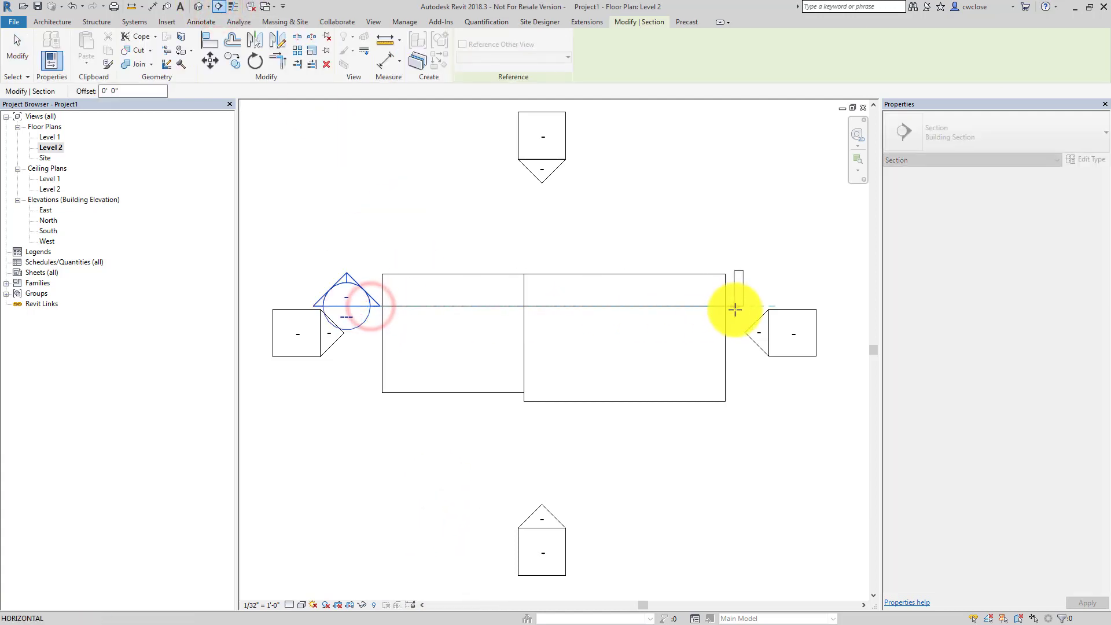
# - Open the Section 1 view, close it, and clear the selection in the Level 2 plan
pyautogui.rightClick(737, 308)
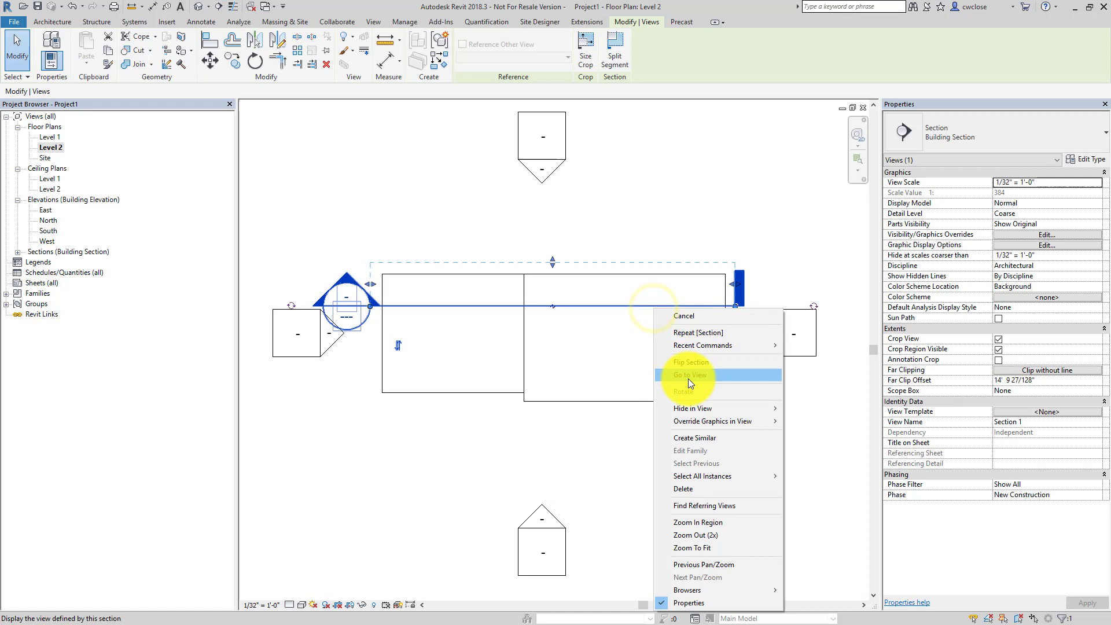
pyautogui.click(688, 375)
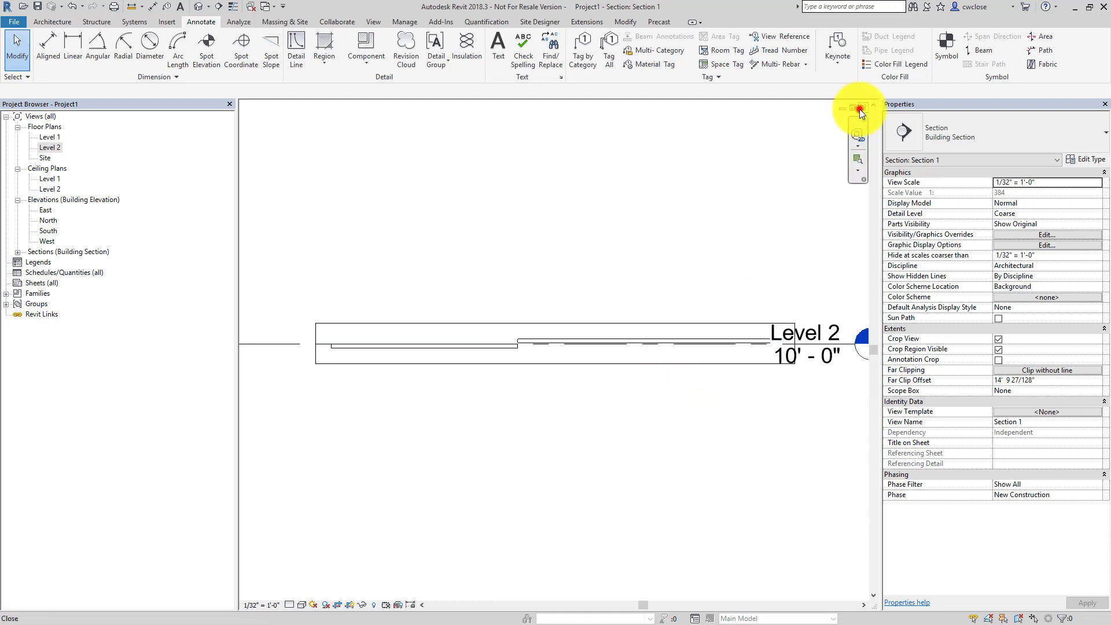
pyautogui.doubleClick(48, 148)
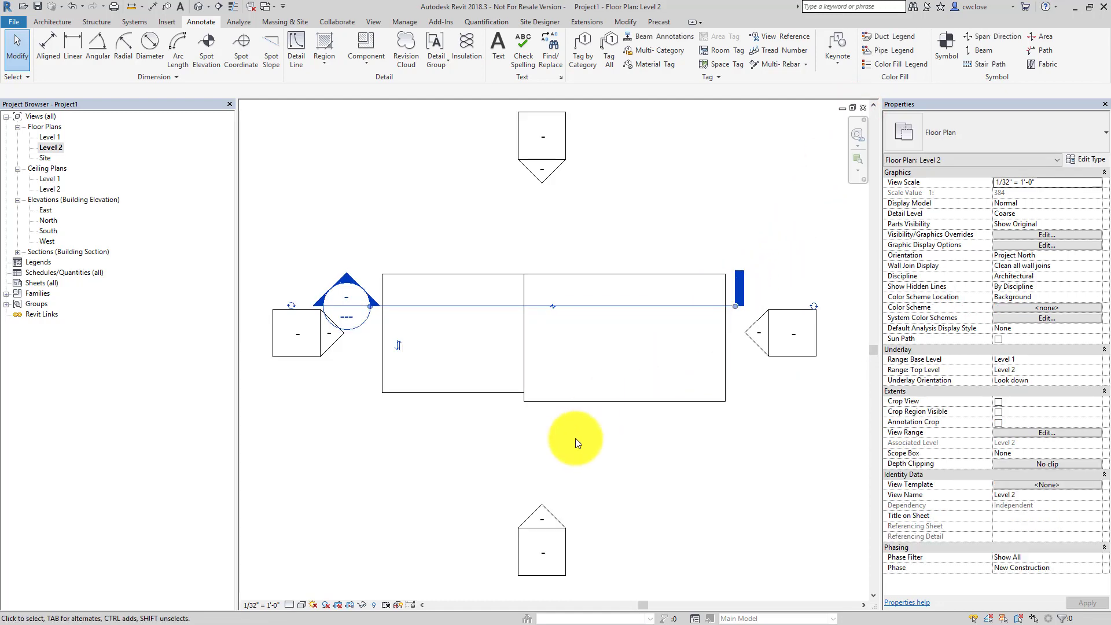
pyautogui.click(206, 50)
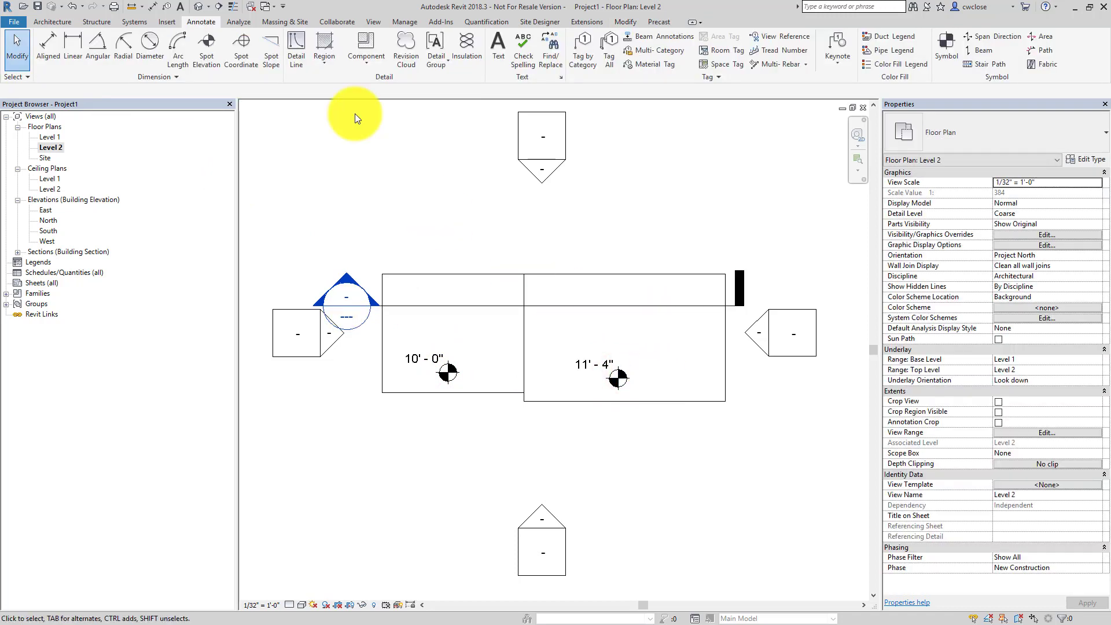
# - Place project spot elevations (10'-0", 11'-4") and relative ones (0'-0", 1'-4"), then select 1'-4"
pyautogui.click(627, 50)
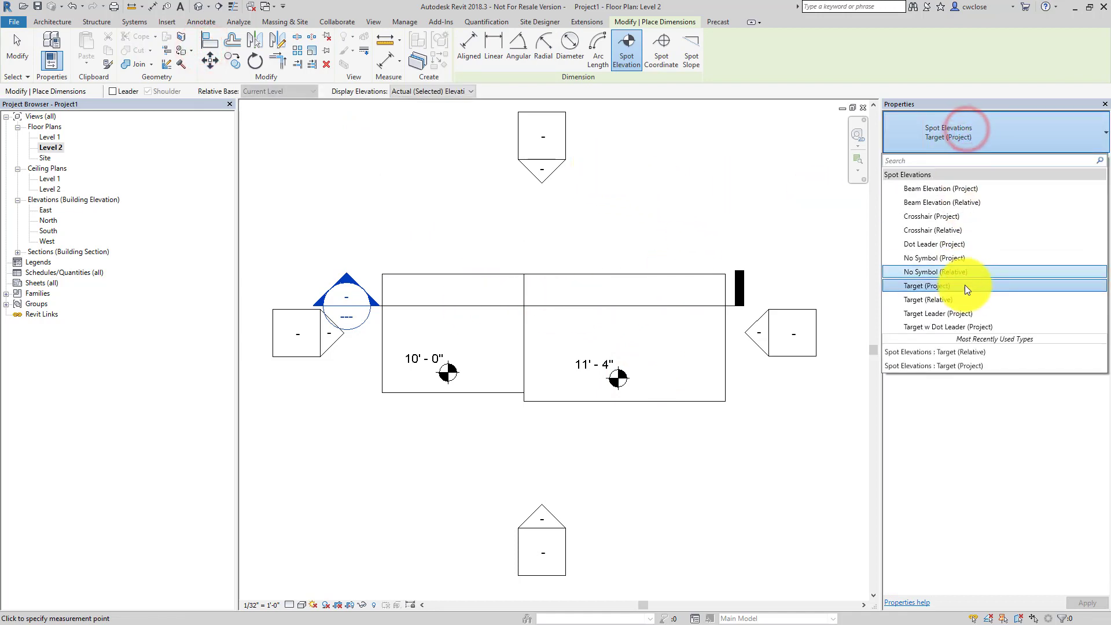
pyautogui.click(930, 299)
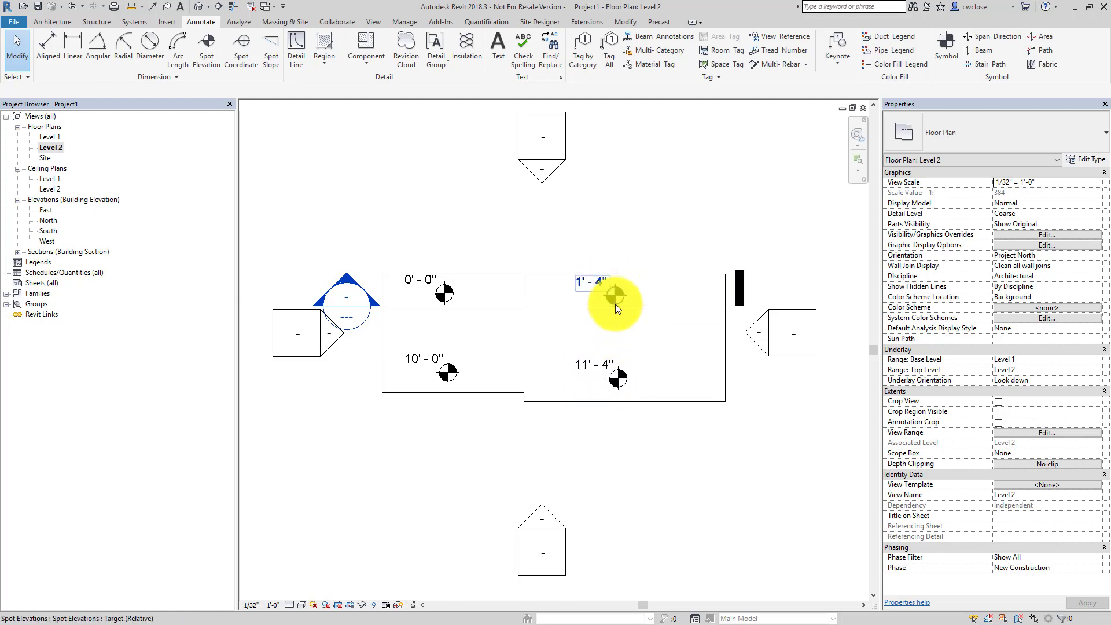
pyautogui.moveTo(617, 307)
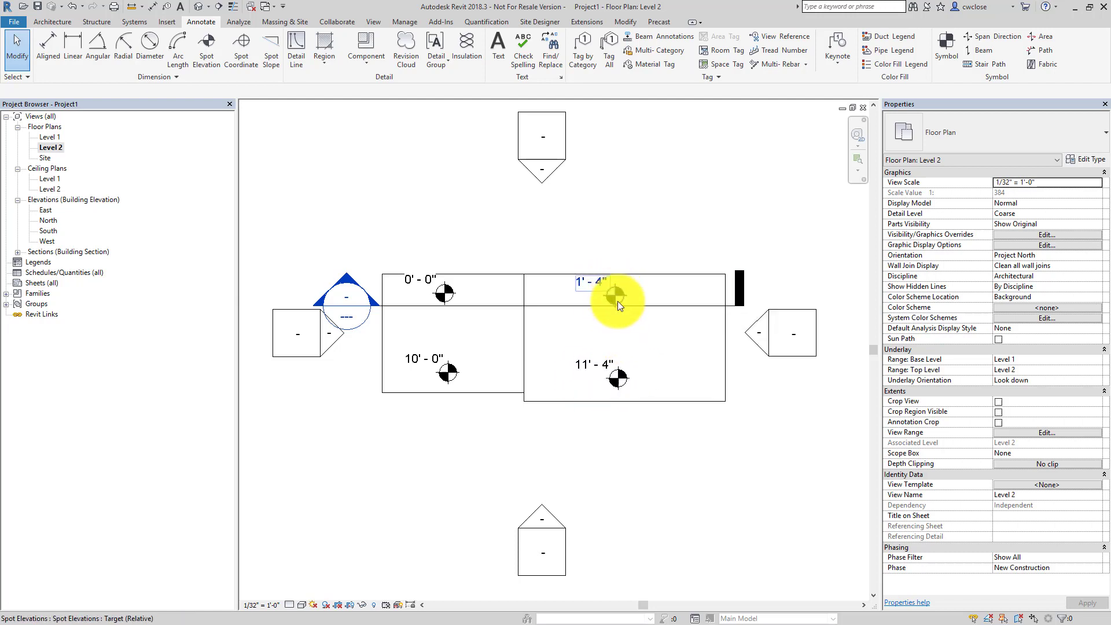
pyautogui.click(617, 296)
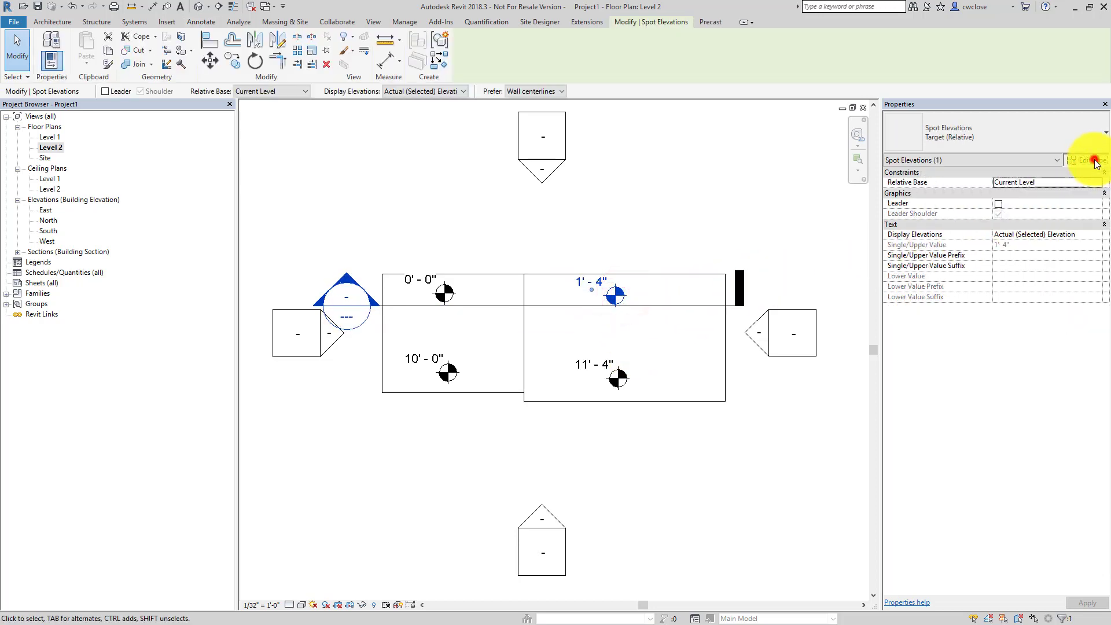
pyautogui.click(1085, 159)
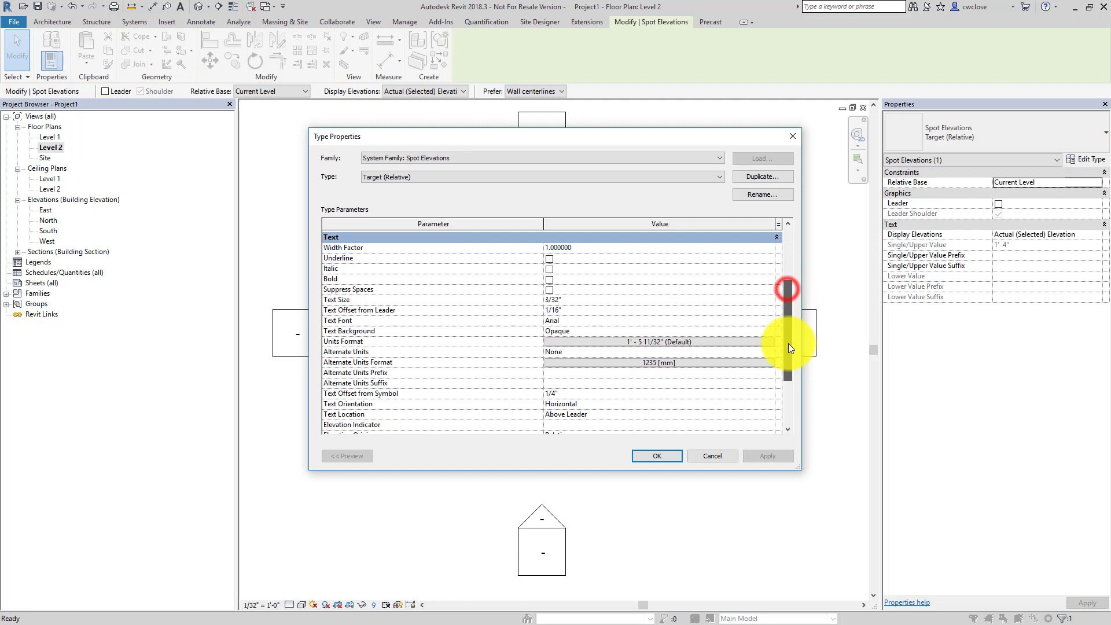
pyautogui.moveTo(786, 290); pyautogui.dragTo(787, 347)
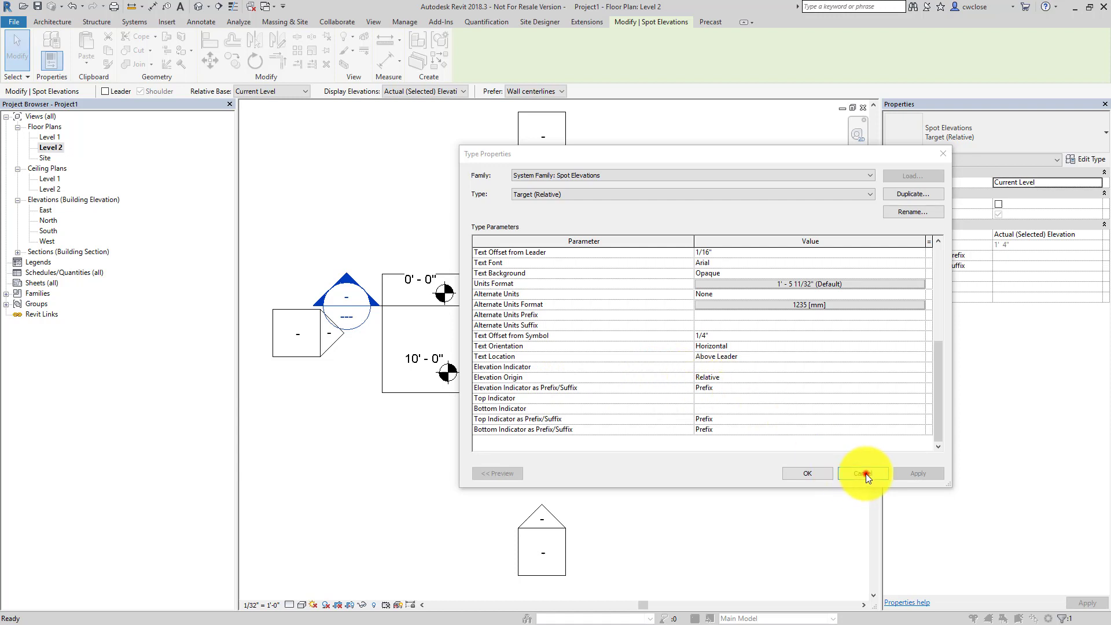
pyautogui.click(862, 473)
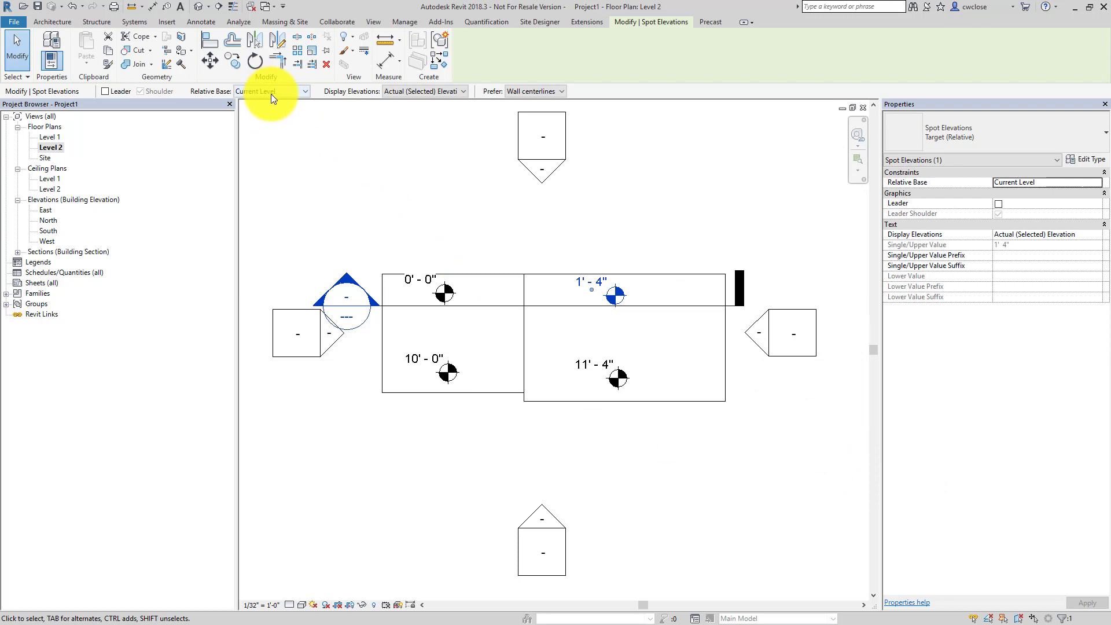
pyautogui.moveTo(689, 328)
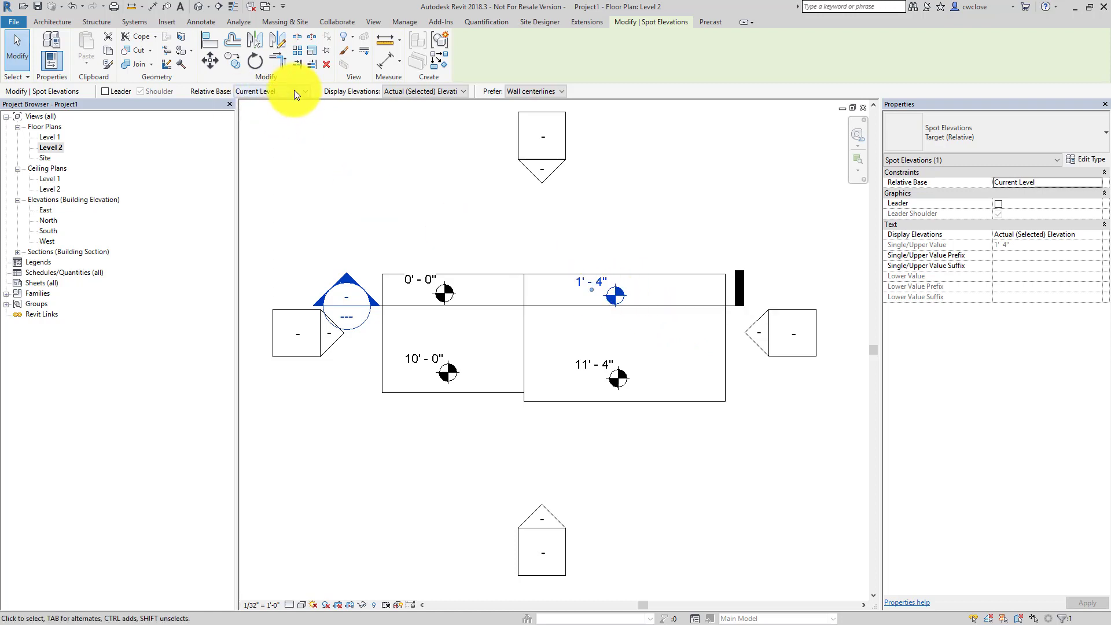
pyautogui.click(272, 91)
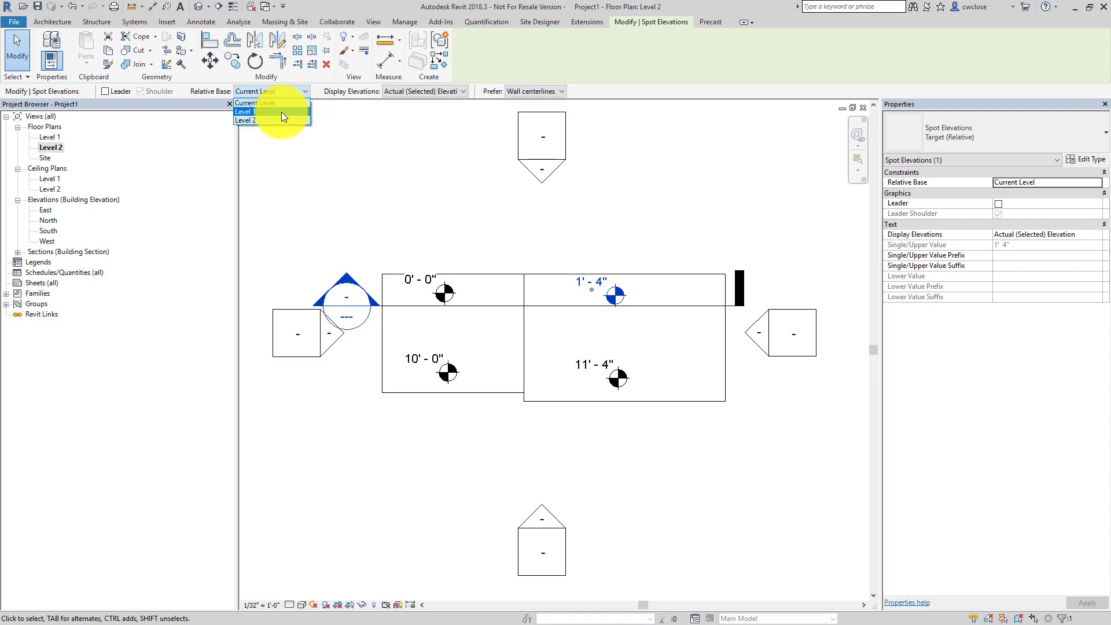
pyautogui.click(244, 111)
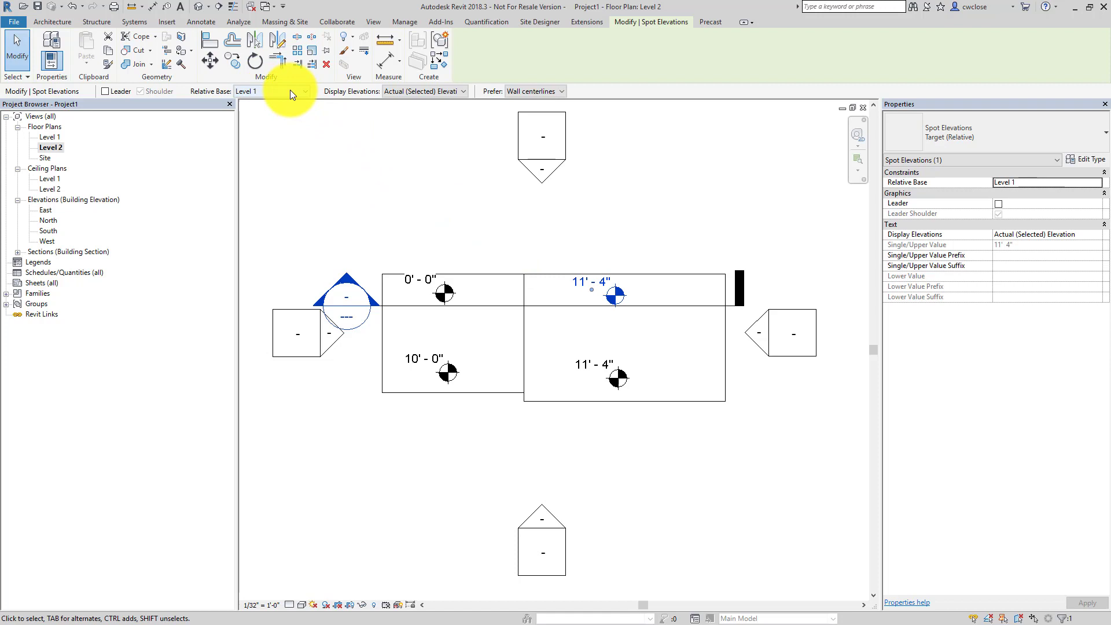
pyautogui.click(304, 91)
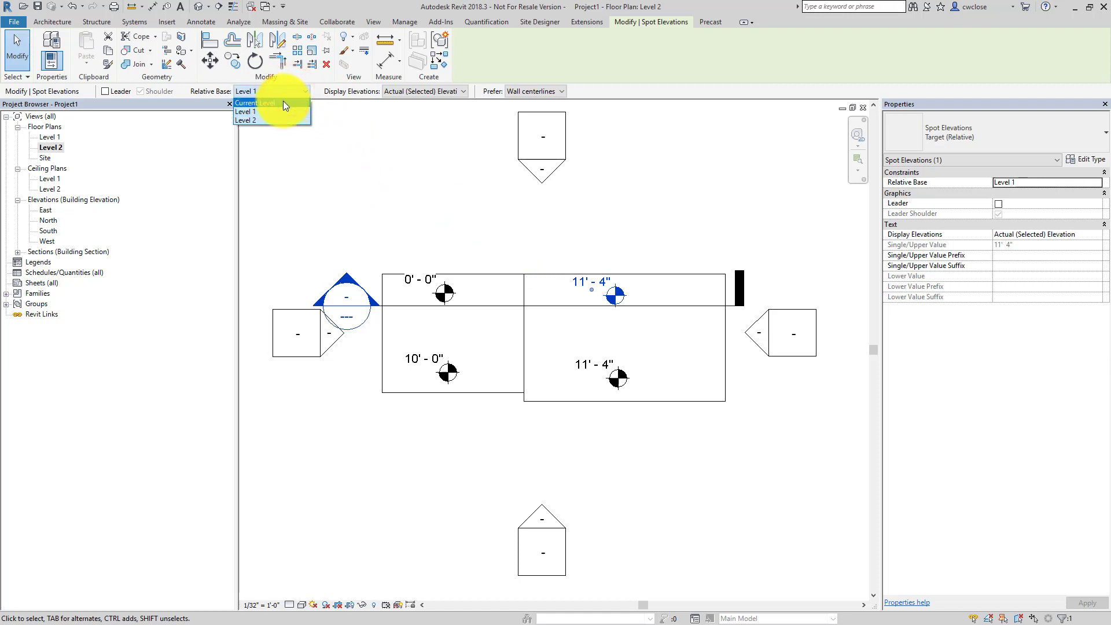
pyautogui.moveTo(268, 120)
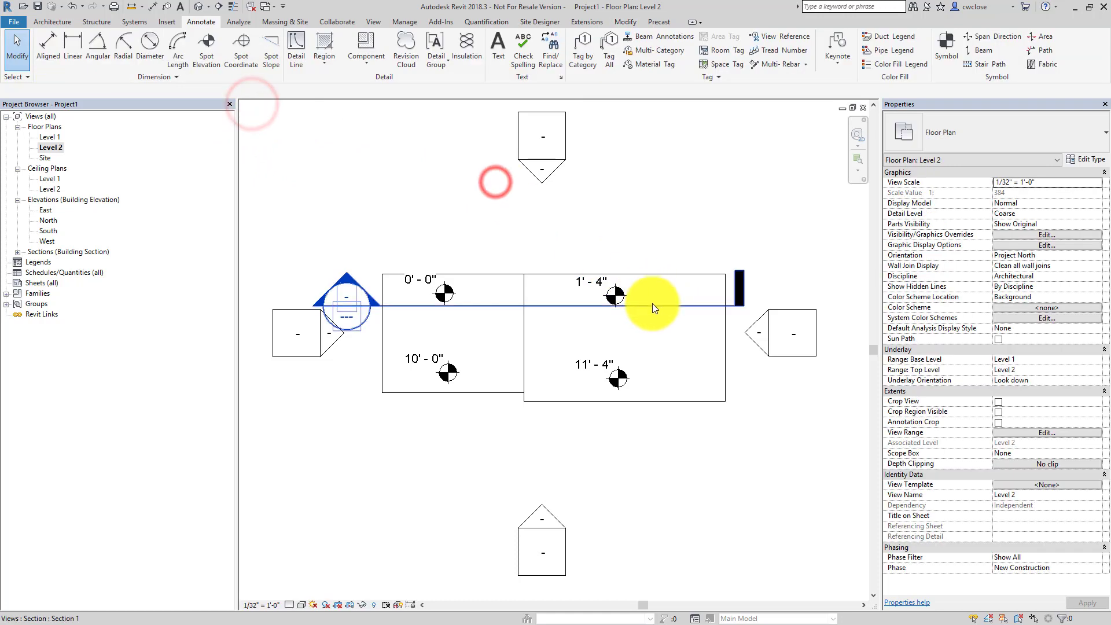
# - In Section 1, place leadered relative spot elevations reading 10'-0" and 11'-4", and select the upper one
pyautogui.rightClick(652, 305)
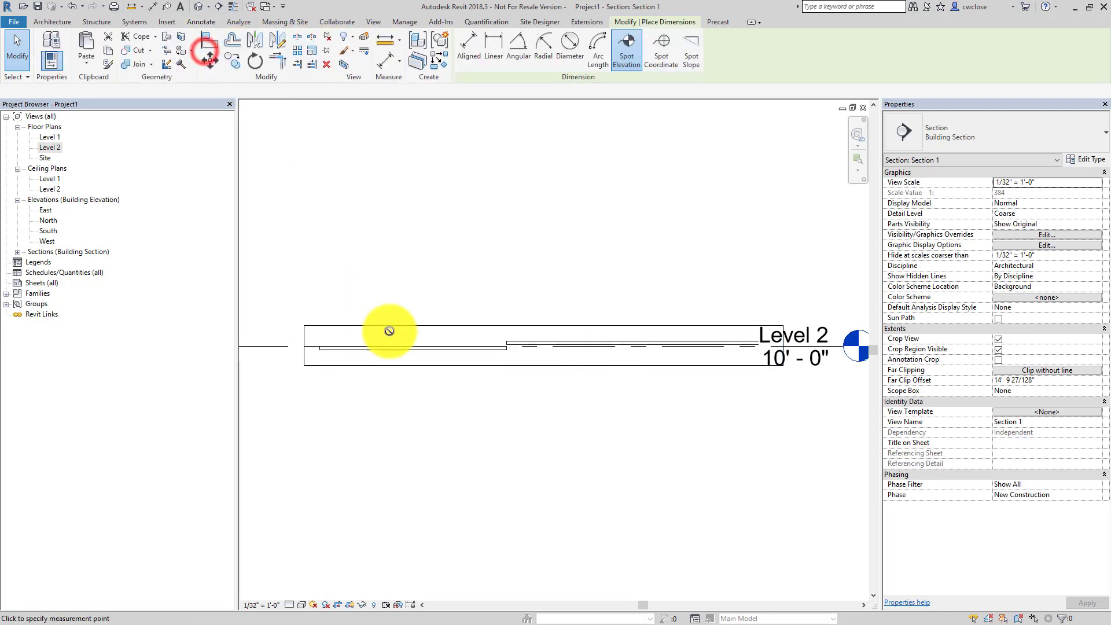
pyautogui.click(389, 331)
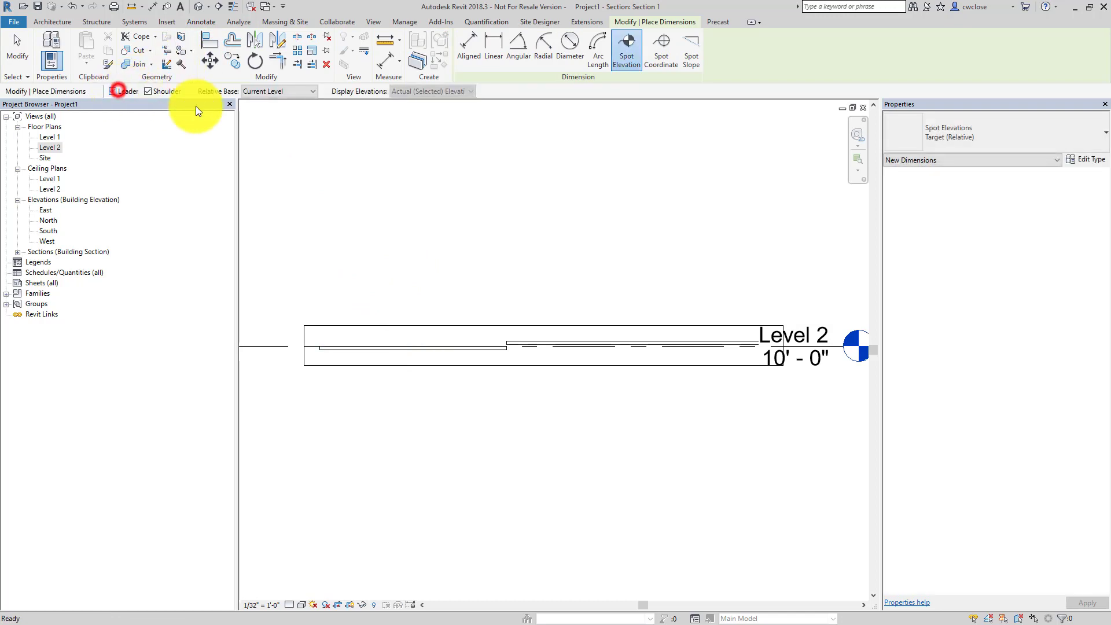
pyautogui.click(391, 343)
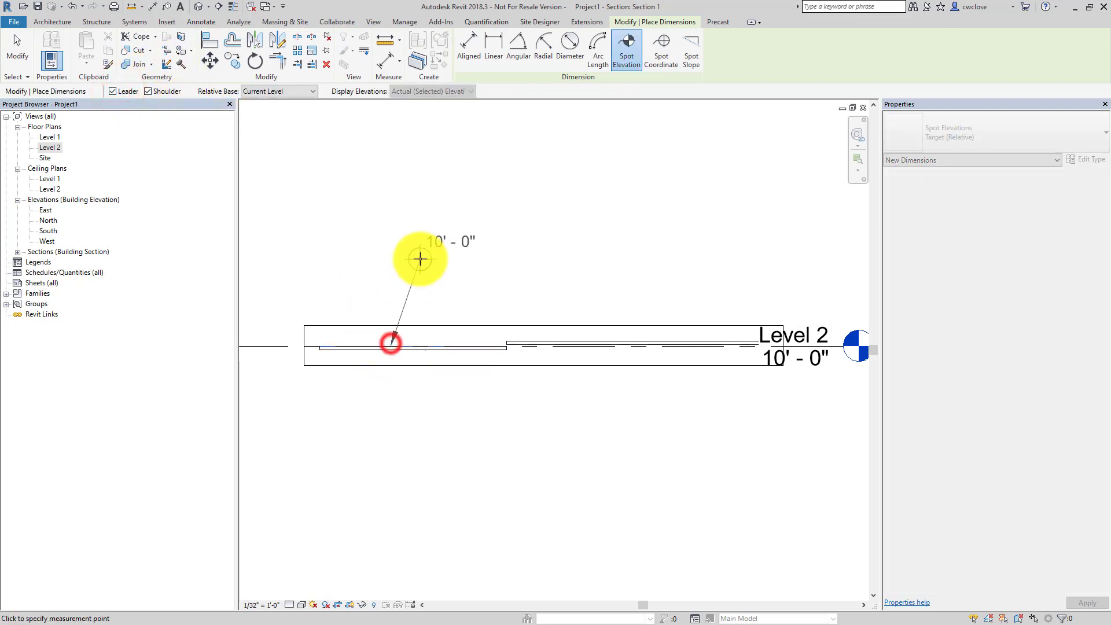
pyautogui.click(641, 340)
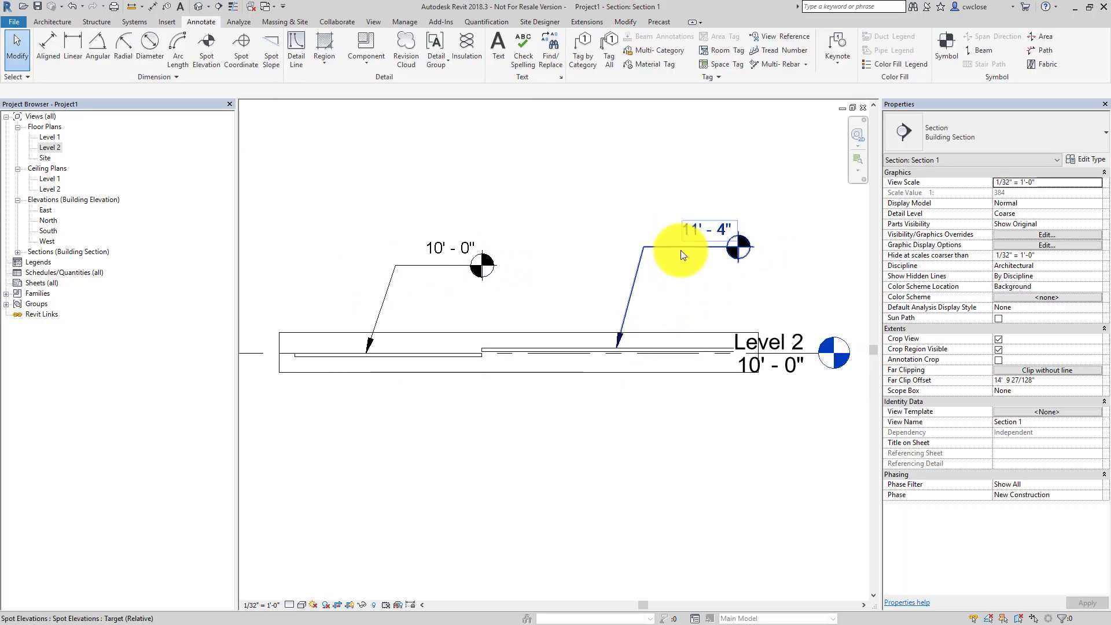
pyautogui.click(681, 248)
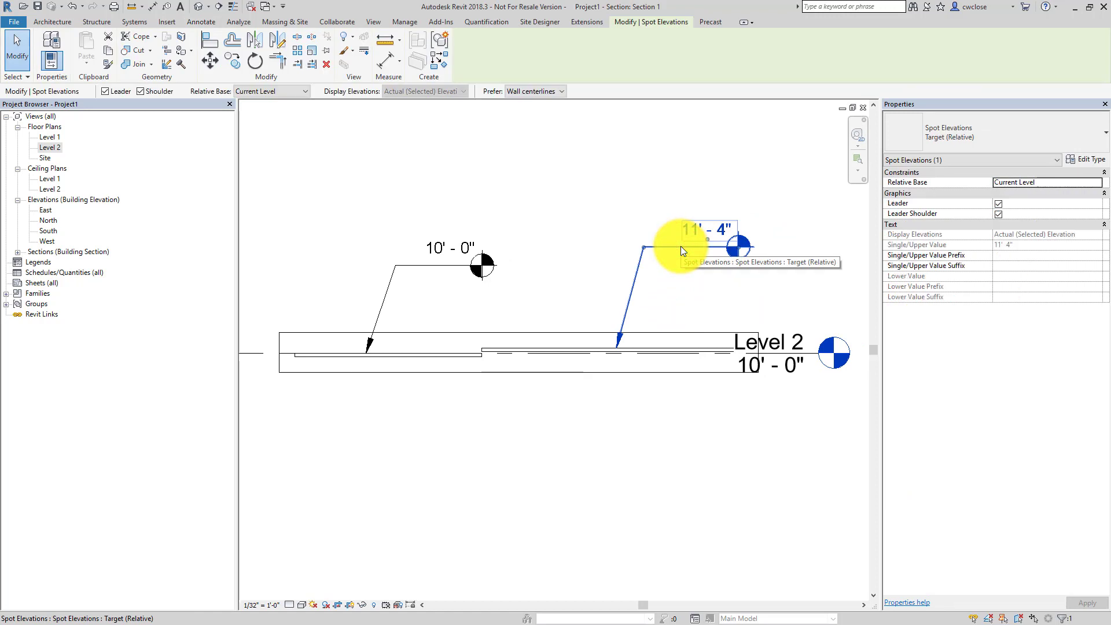
pyautogui.moveTo(682, 275)
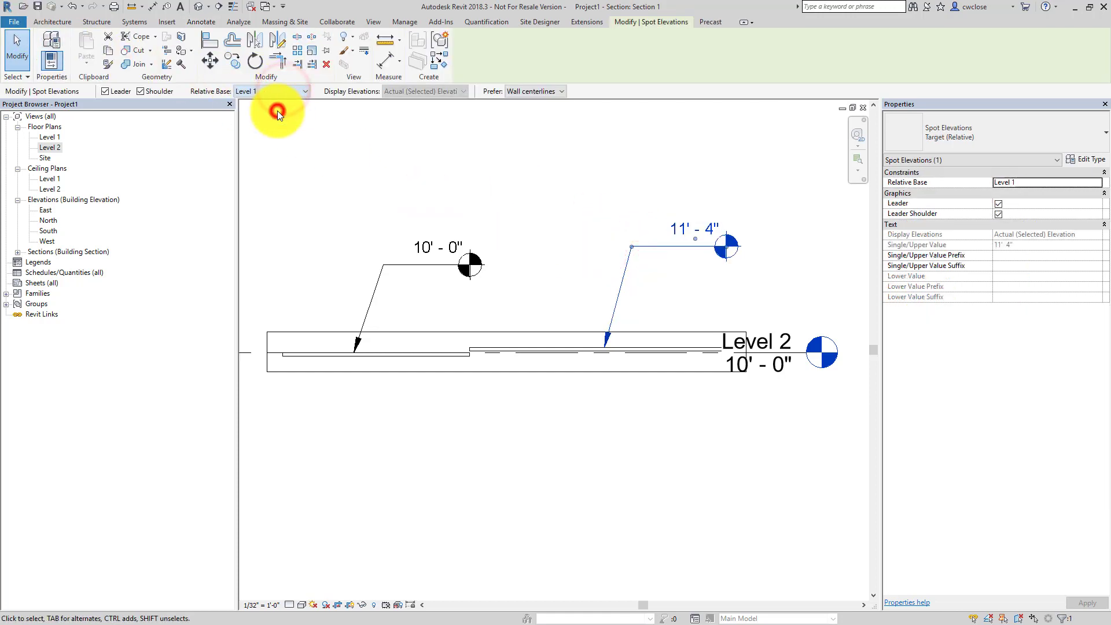
# - Cycle Relative Base through Level 1 and Current Level, settling on Level 2 so it reads 1'-4"
pyautogui.click(271, 91)
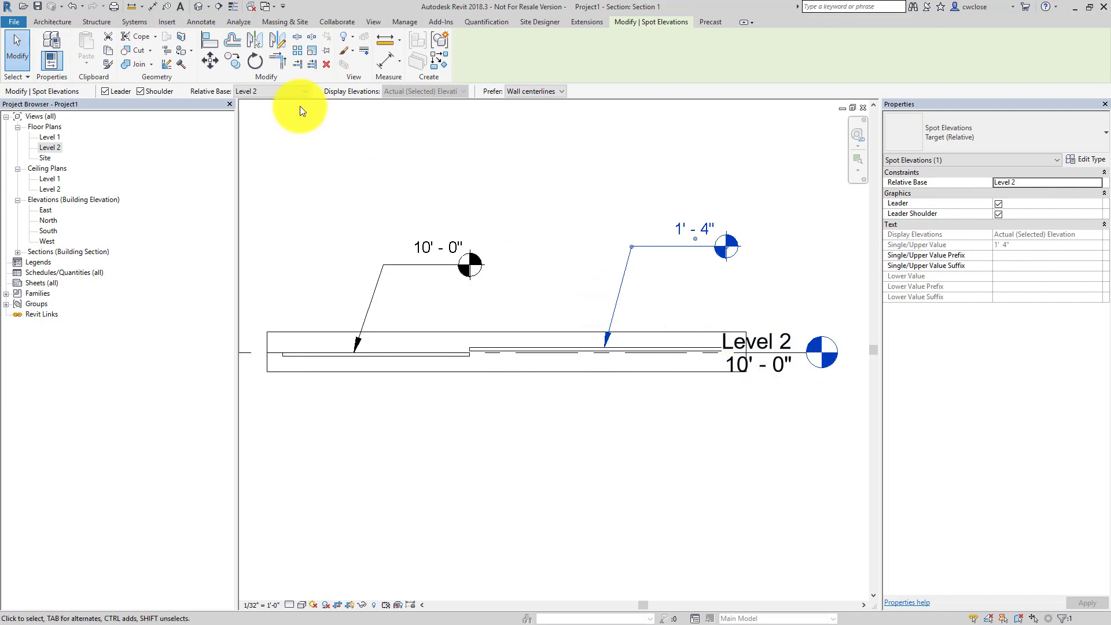
pyautogui.click(272, 91)
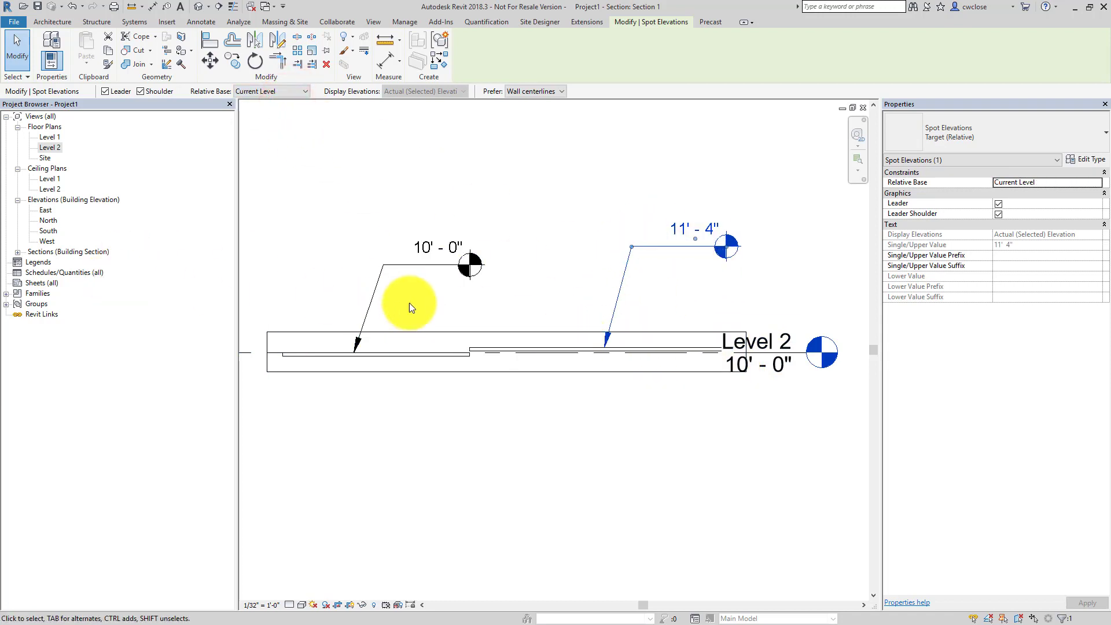
pyautogui.moveTo(314, 175)
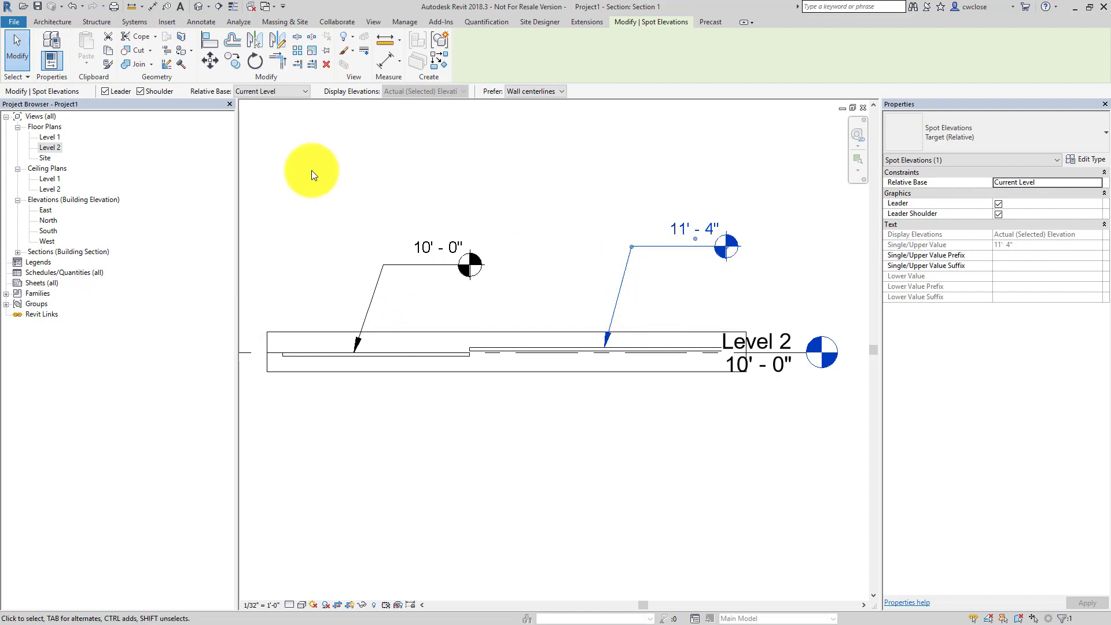
pyautogui.click(269, 90)
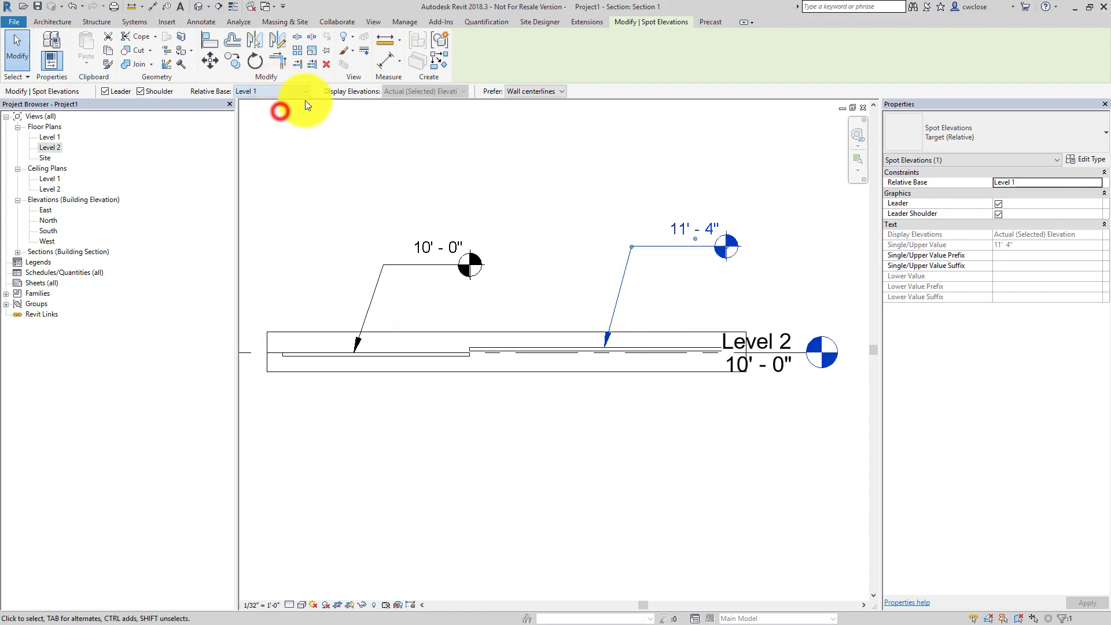
pyautogui.click(269, 91)
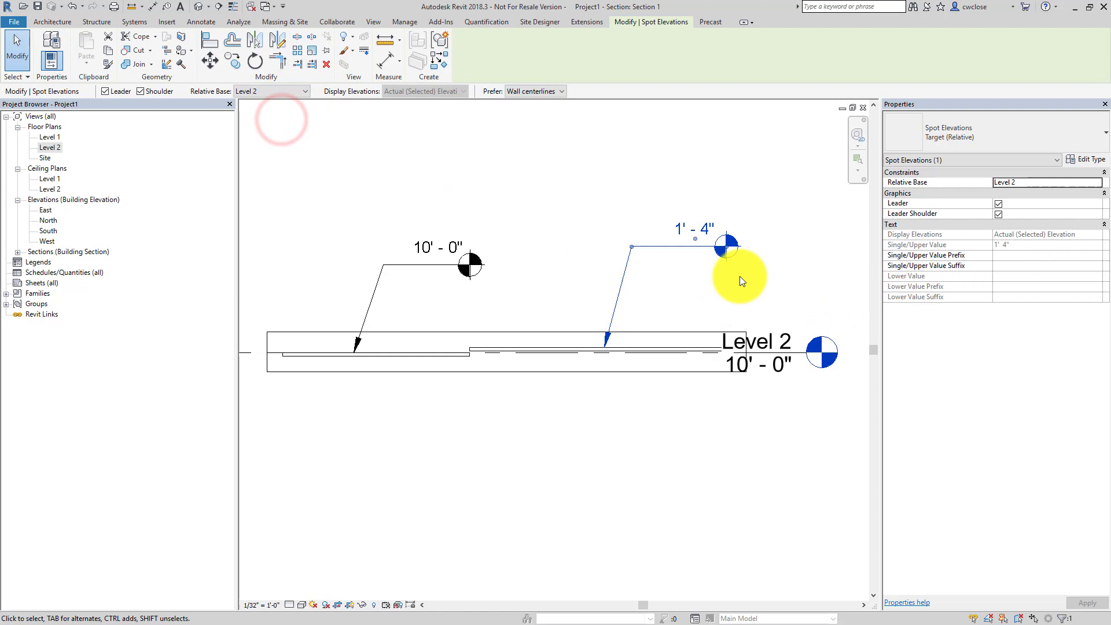